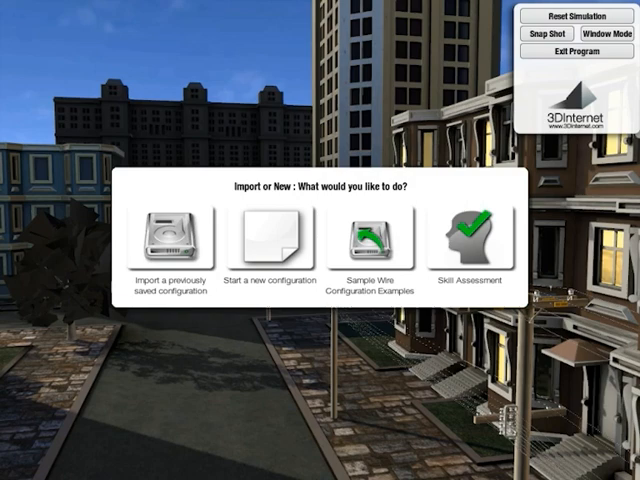
mouse_move(205, 365)
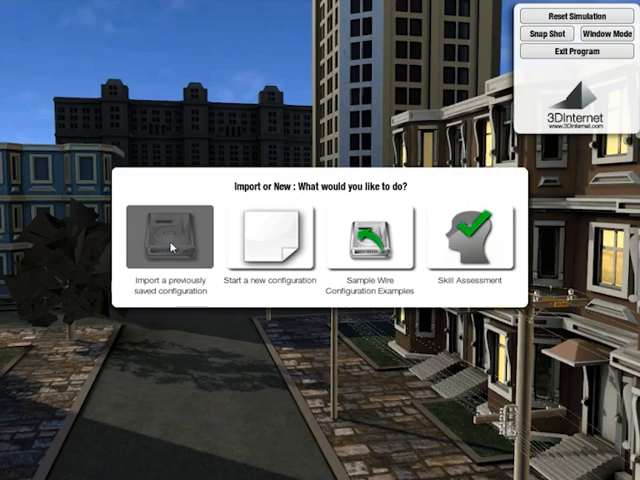
Preview a sample wire configuration, then start a new 4800 V delta, 120/240 V bank
left_click(172, 240)
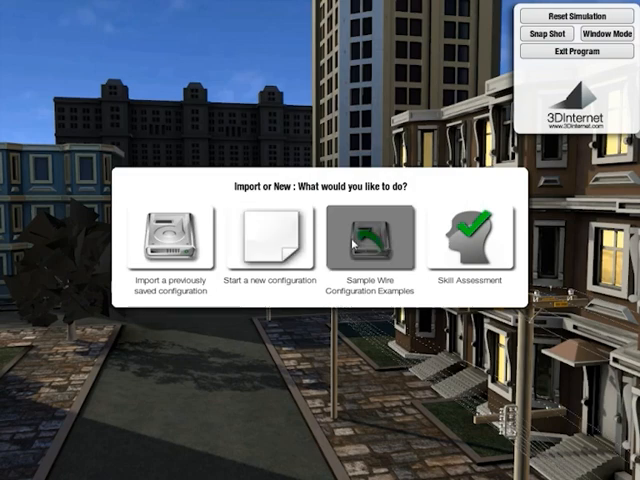
mouse_move(360, 243)
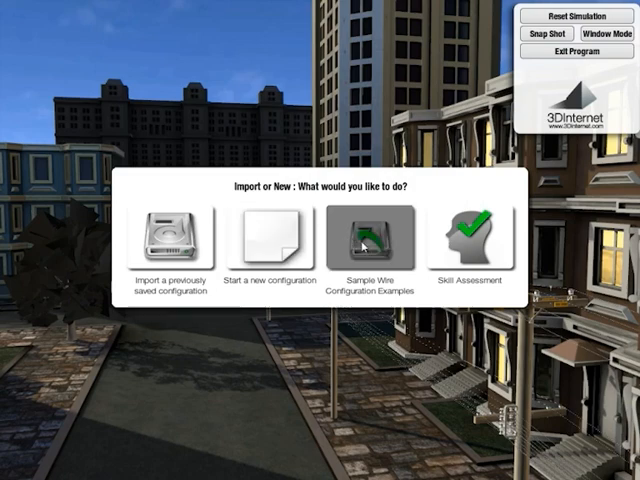
left_click(368, 232)
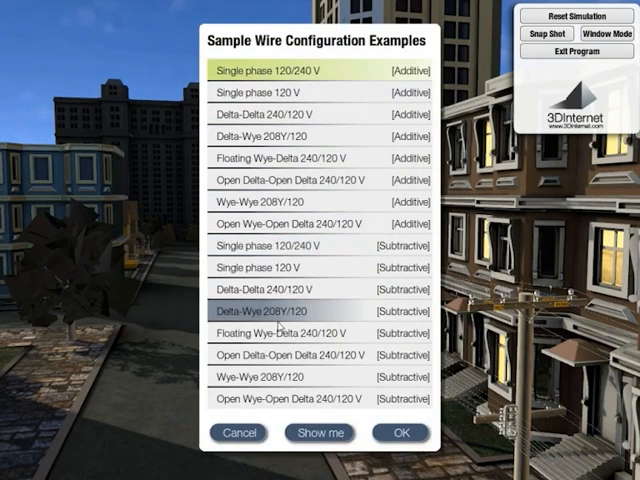
left_click(277, 401)
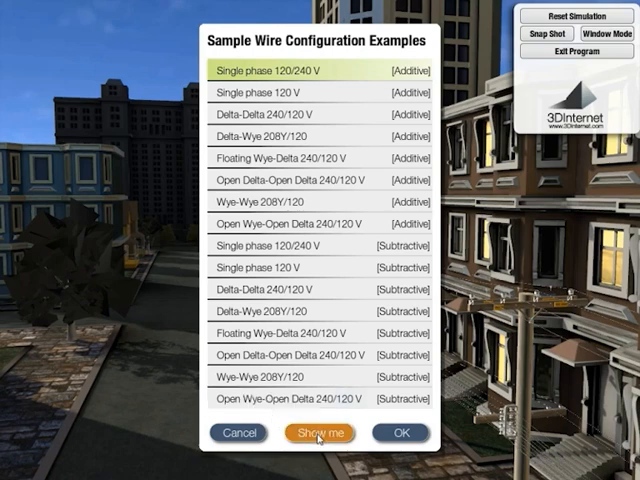
left_click(237, 433)
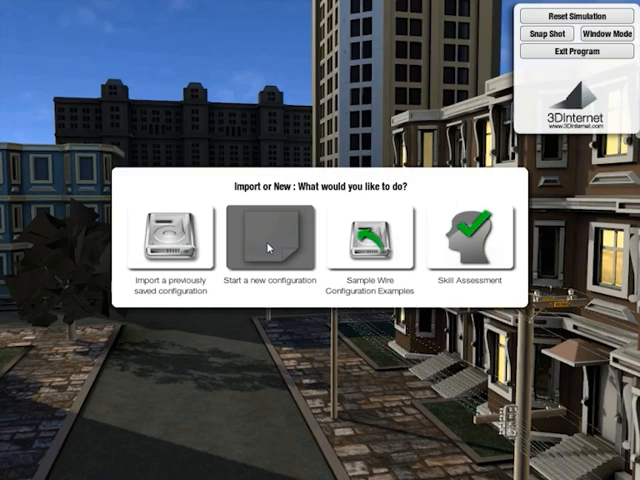
left_click(267, 238)
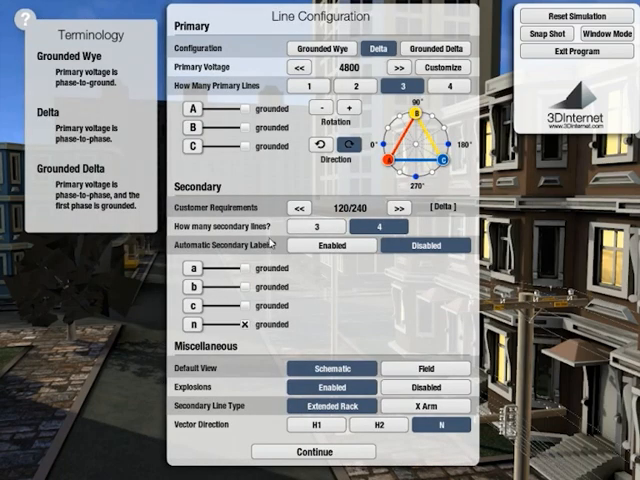
left_click(313, 452)
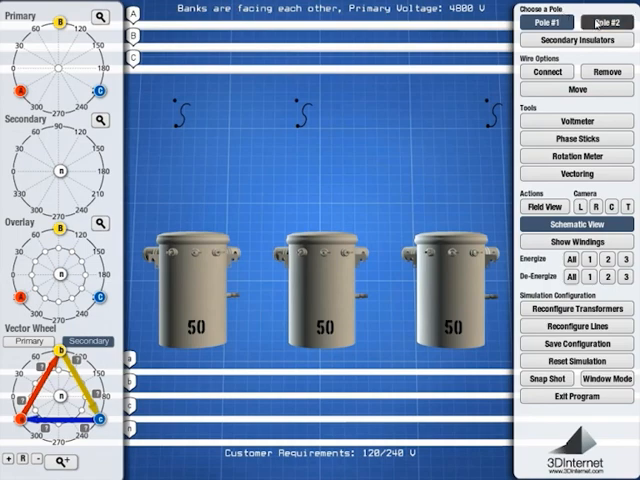
Check the secondary insulators, read 0.00 V across the neutrals, and switch to Connect mode
left_click(573, 39)
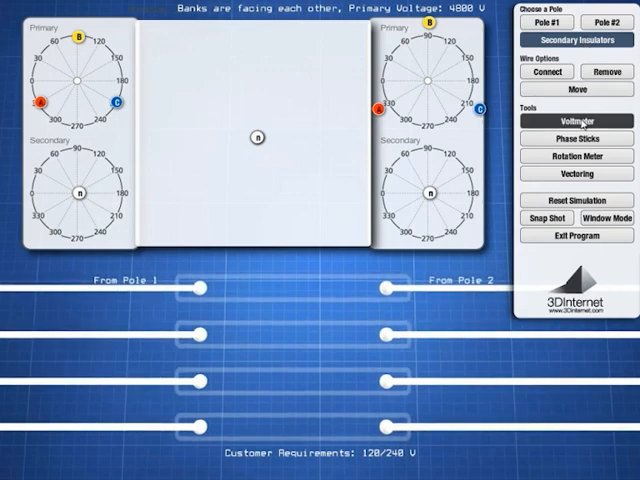
left_click(572, 120)
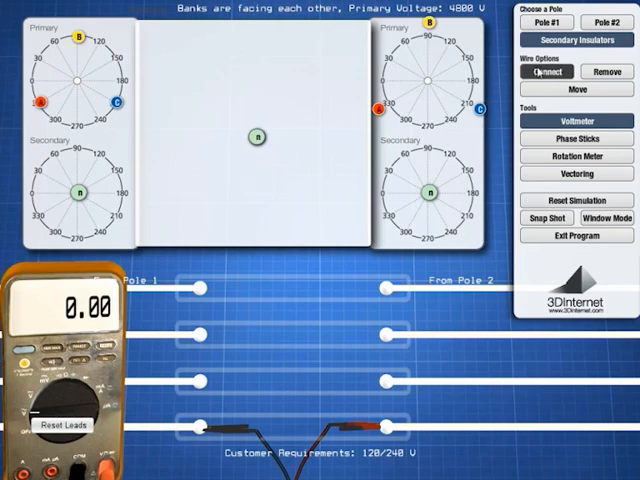
left_click(575, 231)
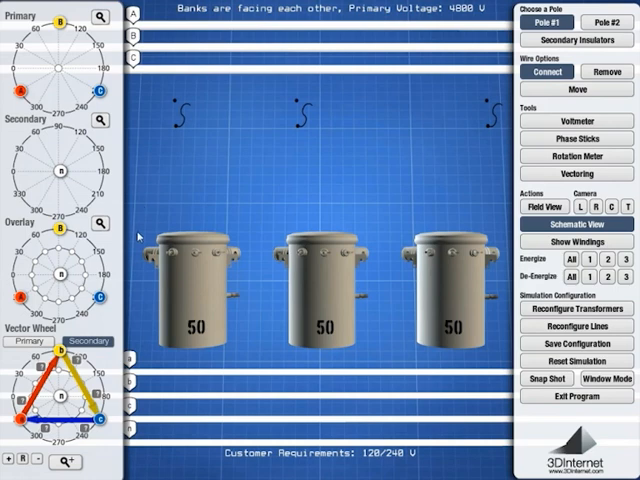
mouse_move(452, 118)
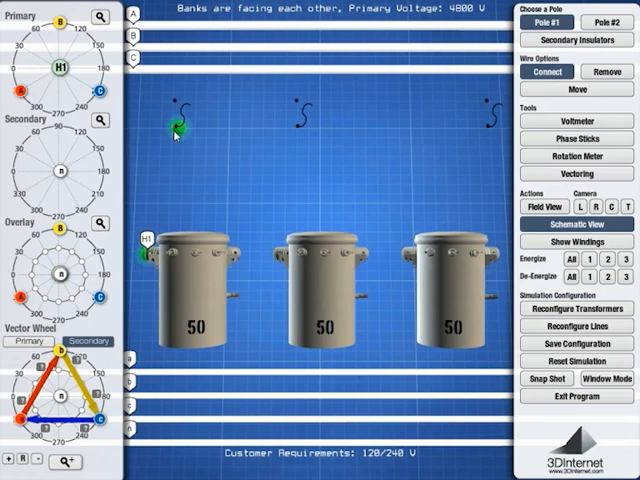
Run a lead from line A to transformer 1's H1 bushing, then select Remove mode
left_click_drag(143, 252, 176, 131)
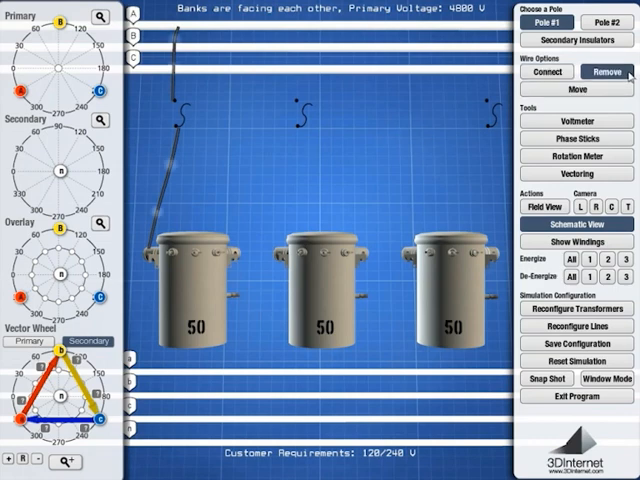
left_click(166, 160)
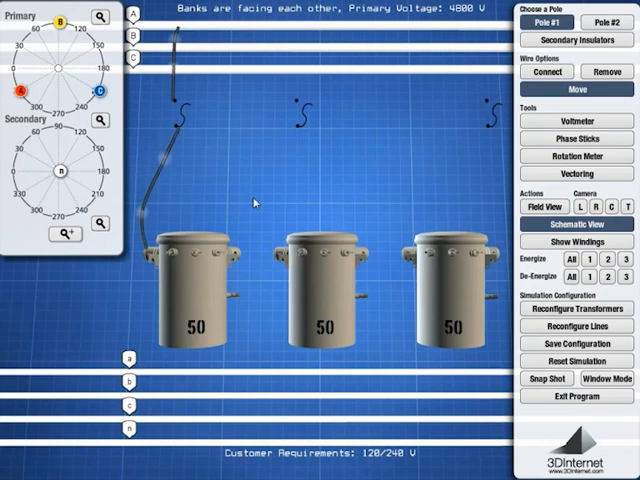
mouse_move(352, 124)
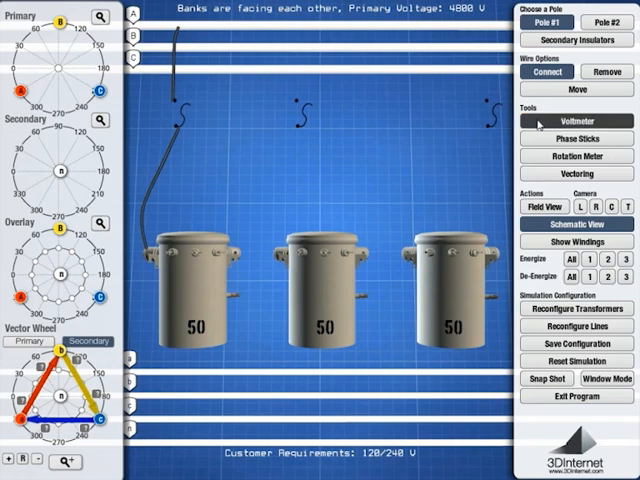
left_click(572, 120)
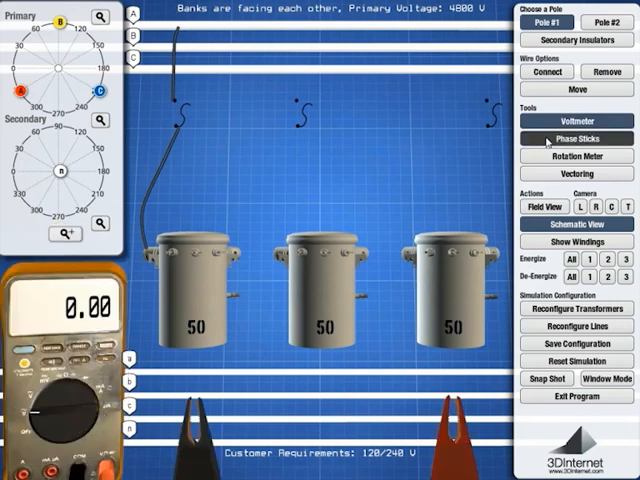
left_click(570, 138)
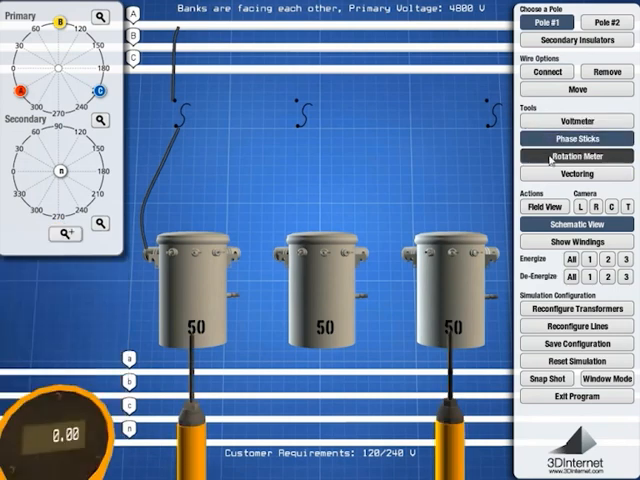
left_click(576, 157)
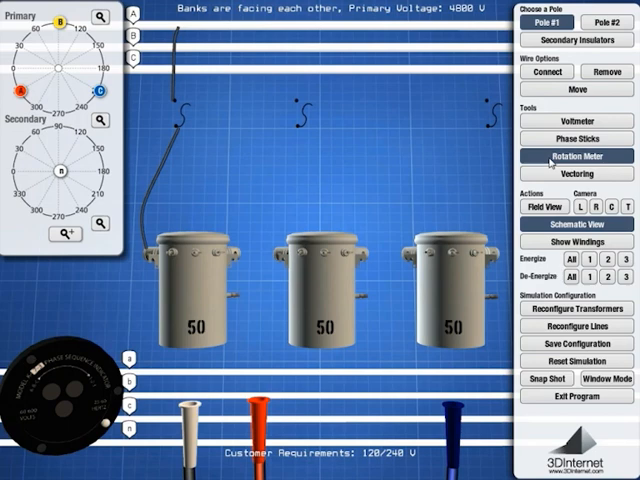
left_click(572, 122)
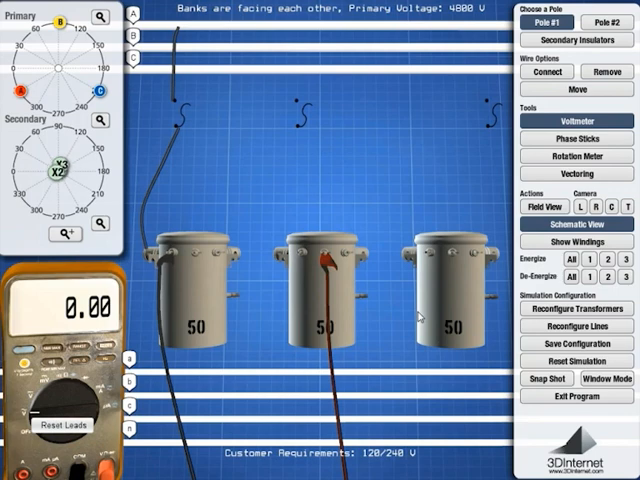
left_click(573, 172)
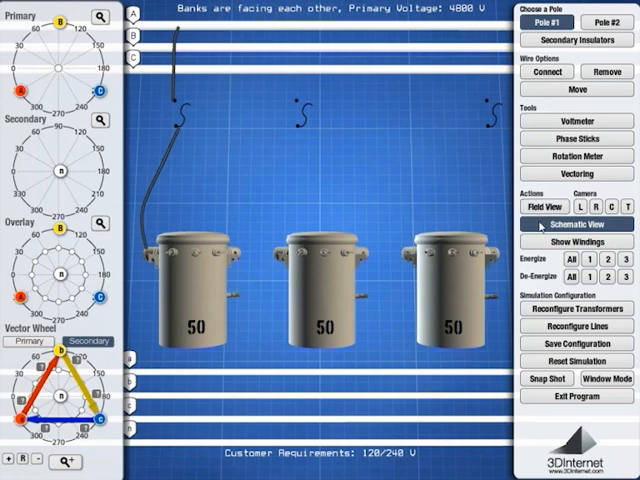
Switch to Field View of the pole-mounted bank and show the transformer windings
left_click(537, 263)
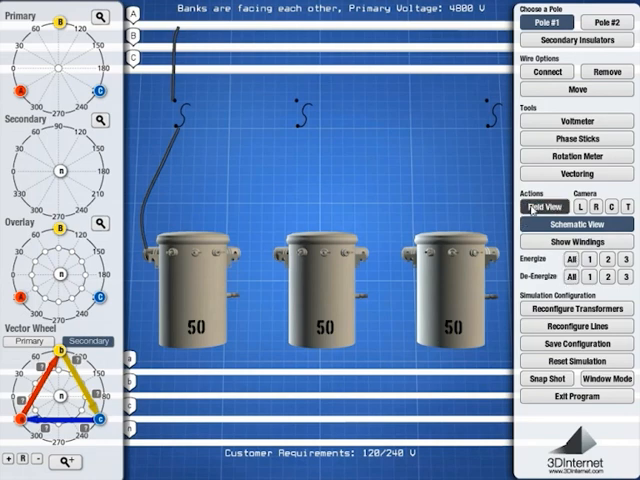
left_click(546, 206)
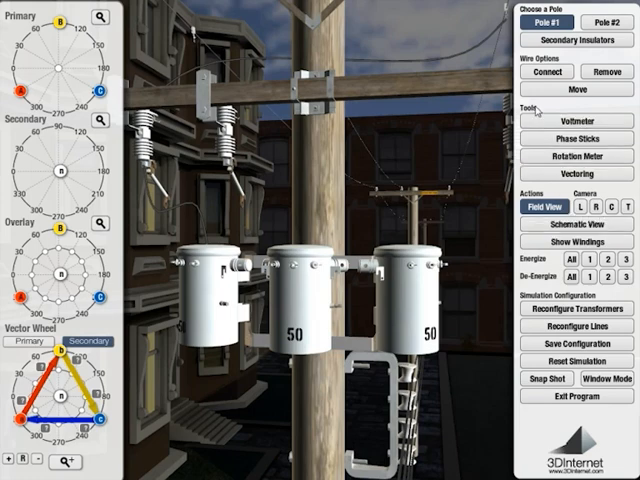
left_click(546, 71)
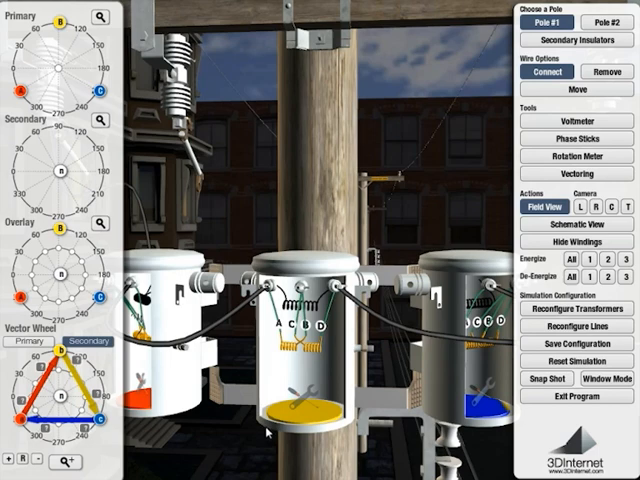
mouse_move(300, 398)
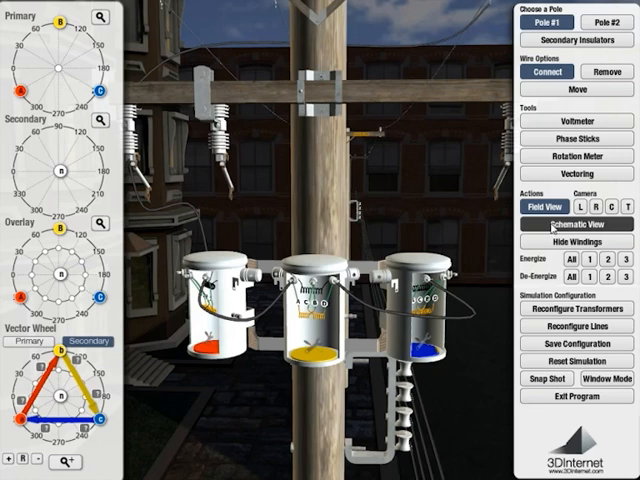
Cover the exposed windings of all three transformers with Hide Windings
left_click(559, 241)
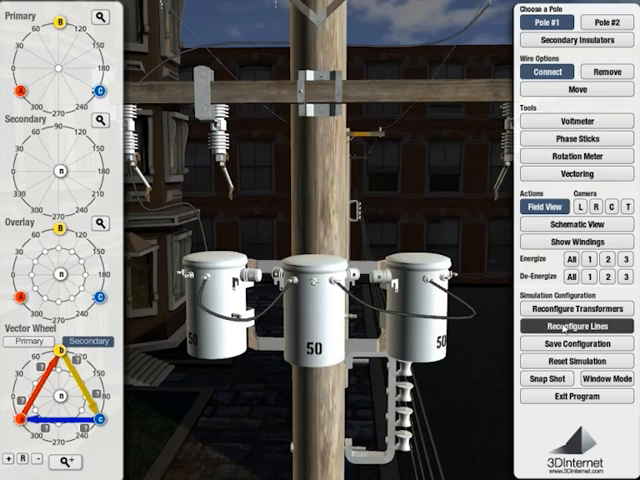
left_click(568, 326)
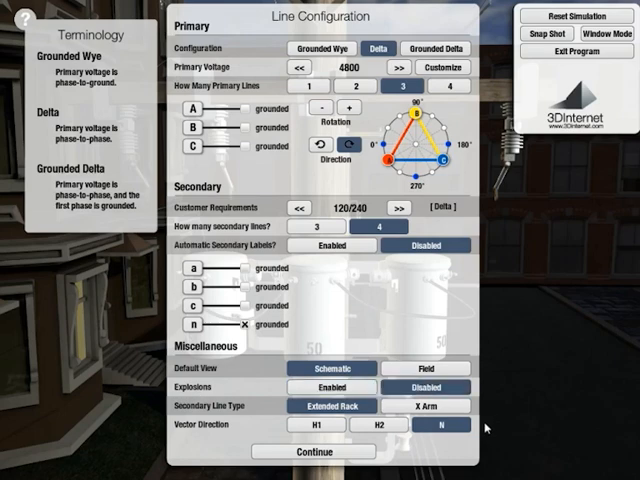
left_click(311, 451)
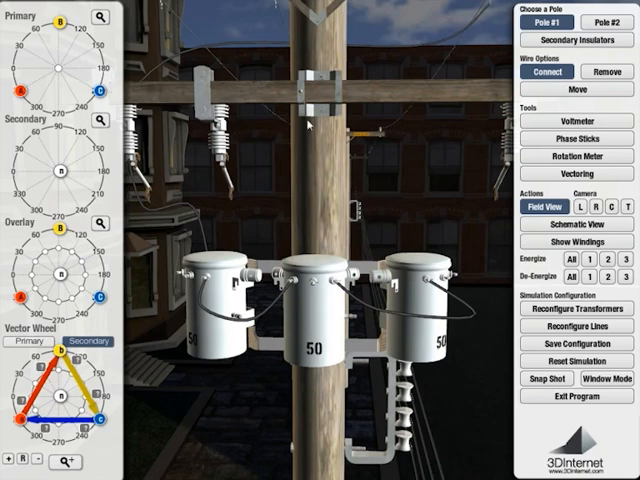
mouse_move(497, 351)
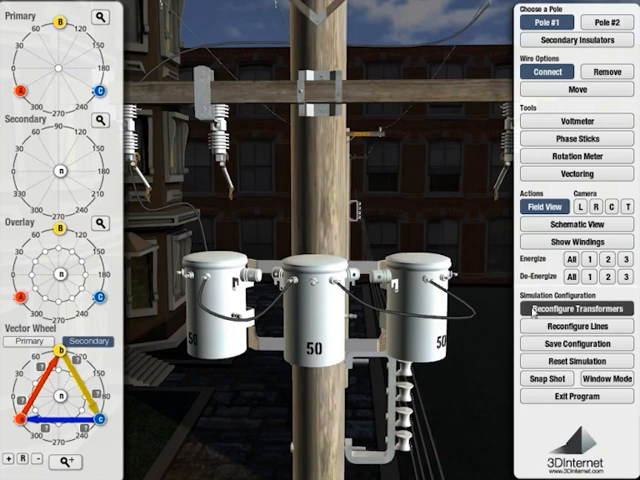
Switch from the 3D field view to the schematic diagram of the 4800 V bank
left_click(568, 226)
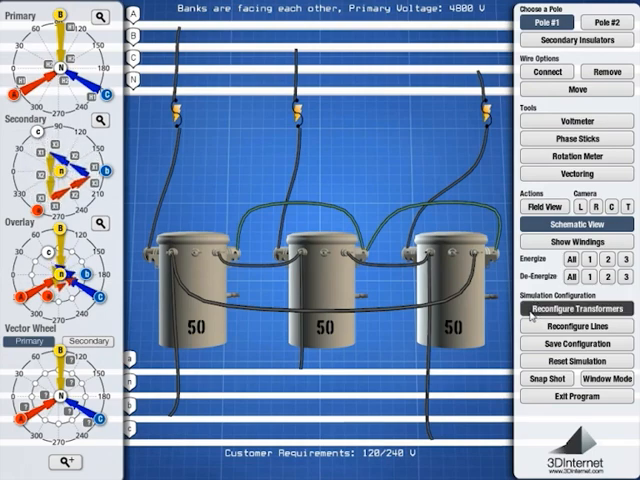
left_click(578, 319)
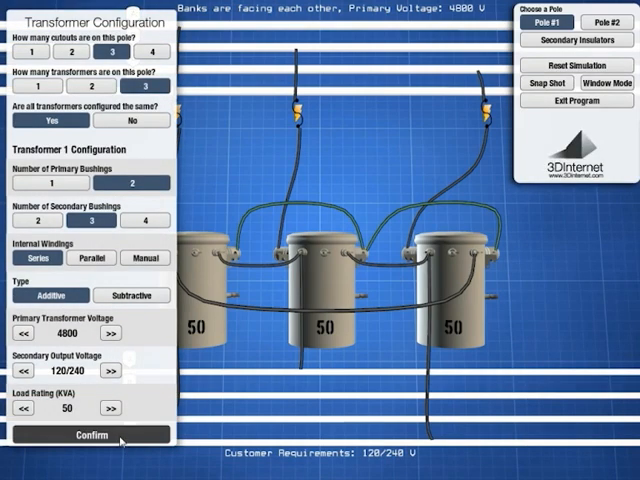
left_click(92, 434)
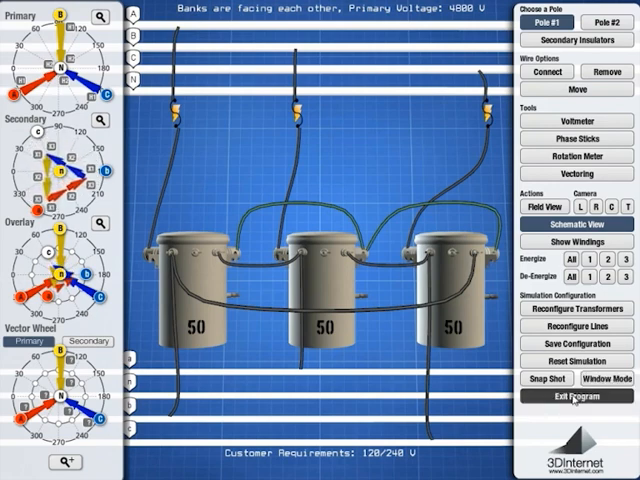
left_click(548, 71)
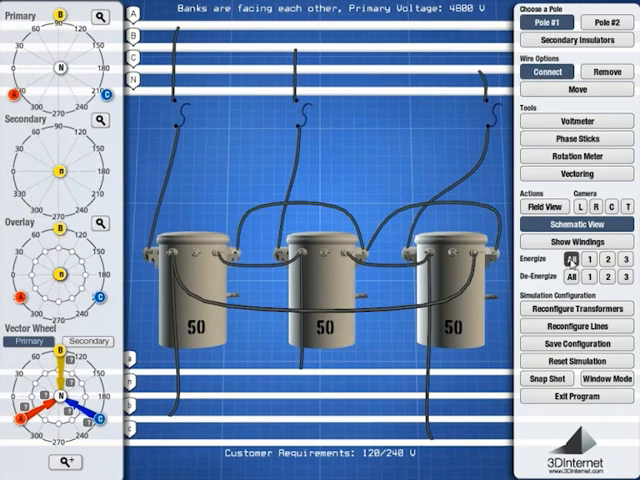
left_click(538, 205)
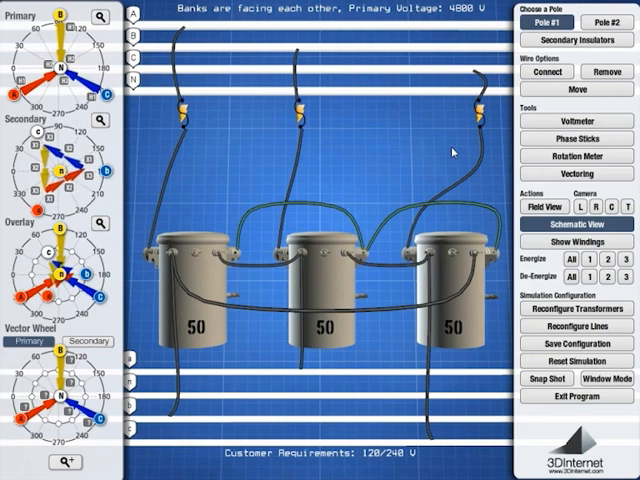
left_click(563, 120)
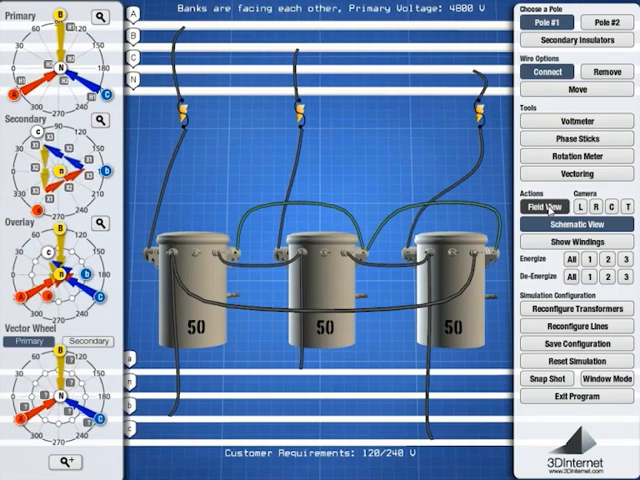
left_click(537, 205)
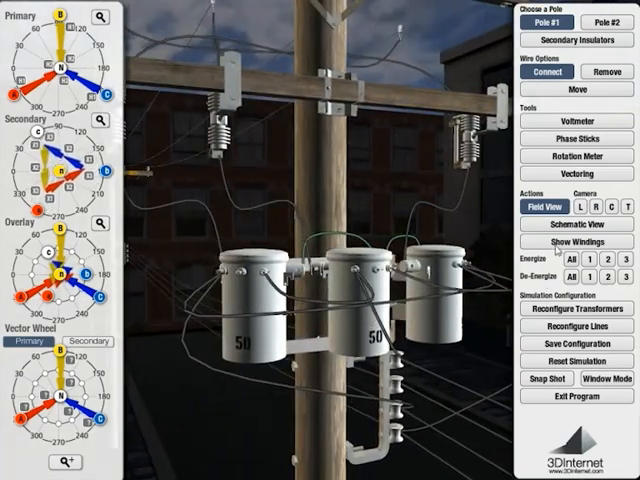
left_click(564, 229)
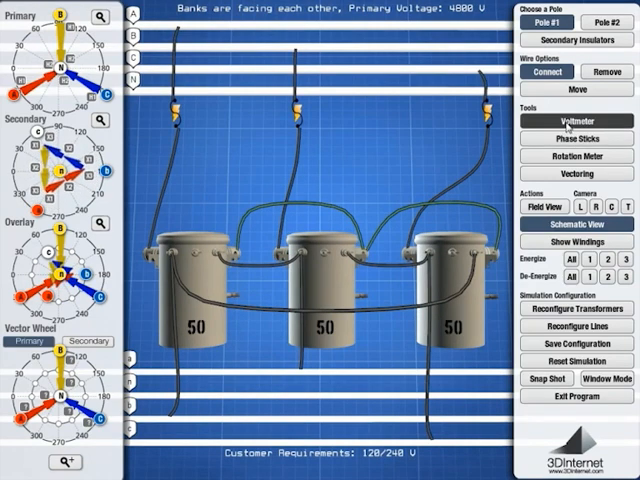
left_click(562, 121)
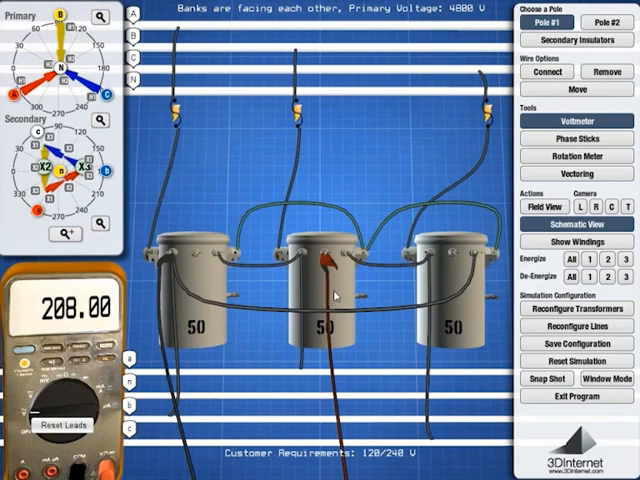
left_click(571, 40)
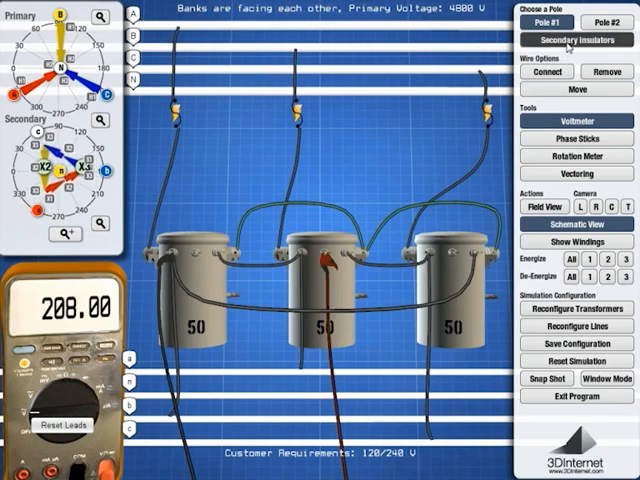
left_click(572, 227)
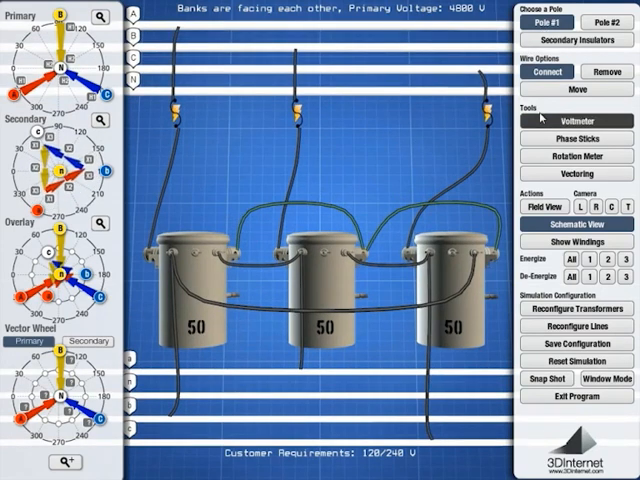
left_click(322, 263)
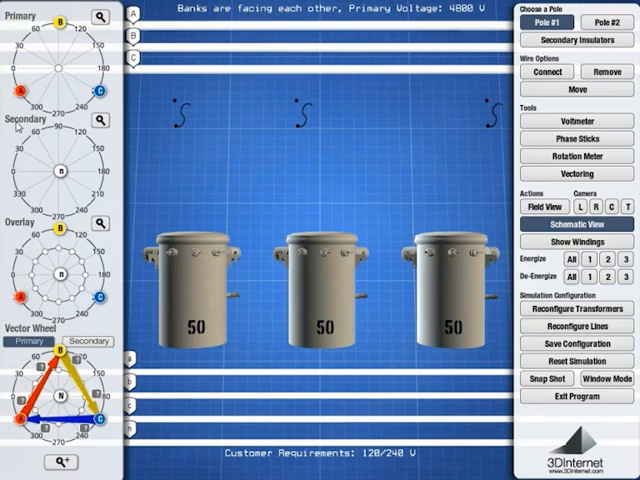
mouse_move(12, 128)
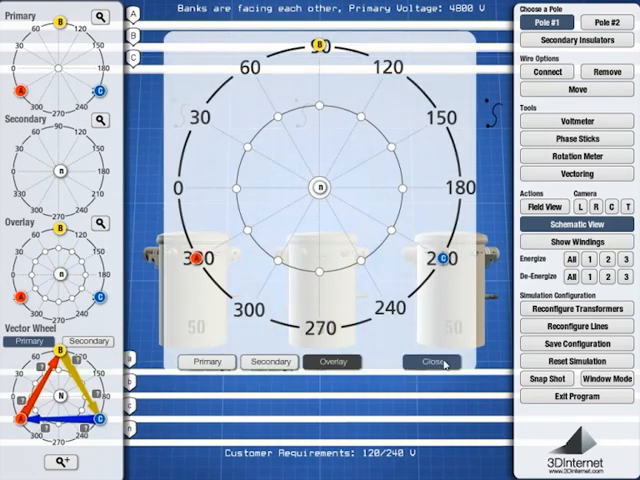
Close the enlarged phase wheel overlay and reopen the 4800 V delta line configuration
left_click(429, 361)
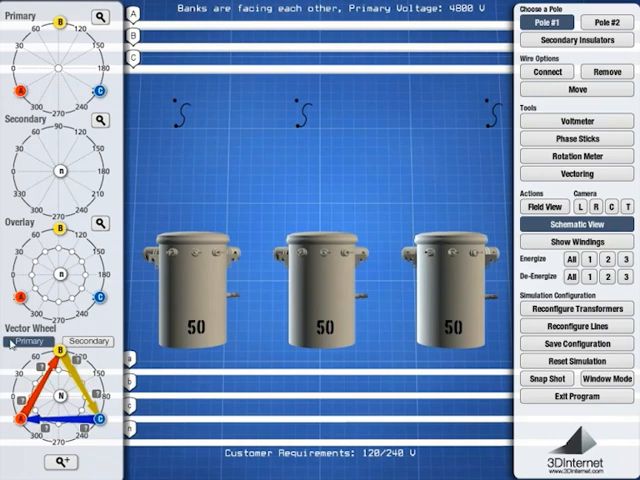
mouse_move(8, 345)
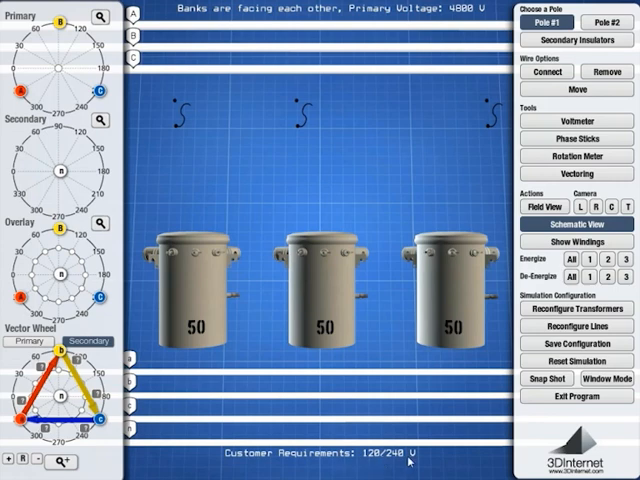
mouse_move(233, 471)
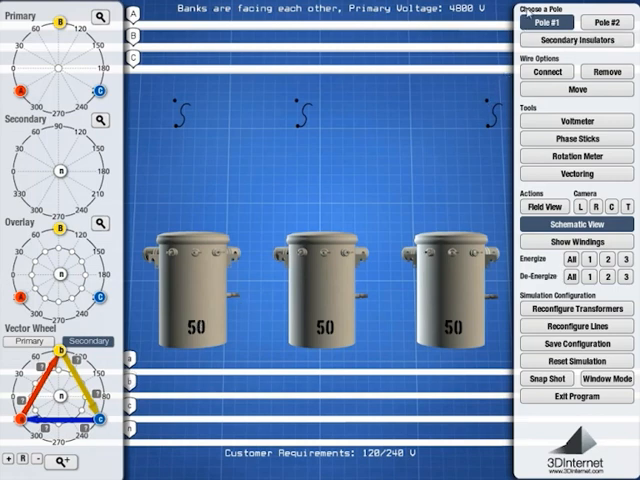
left_click(608, 20)
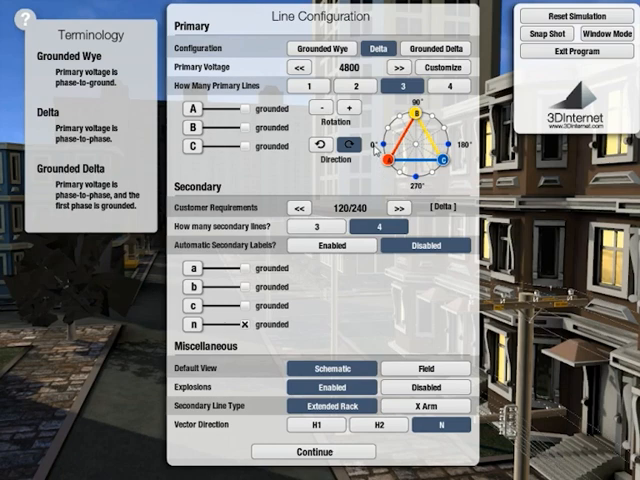
left_click(332, 47)
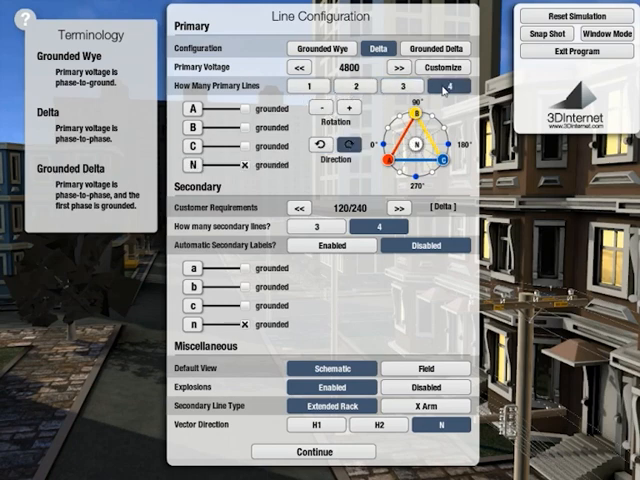
left_click(389, 90)
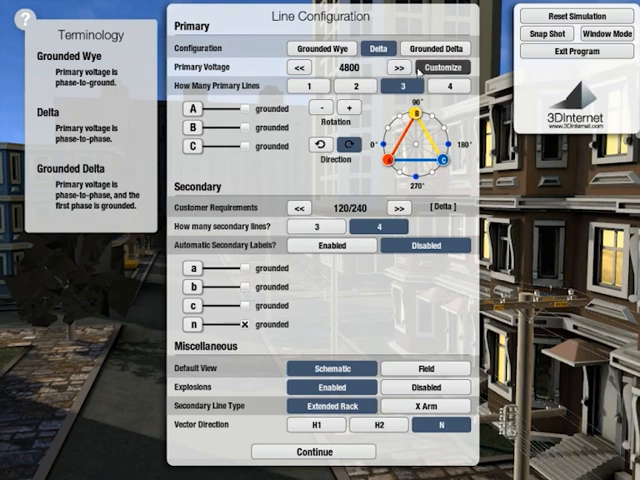
Add 7200 V to the Customize list of available primary voltages
left_click(440, 67)
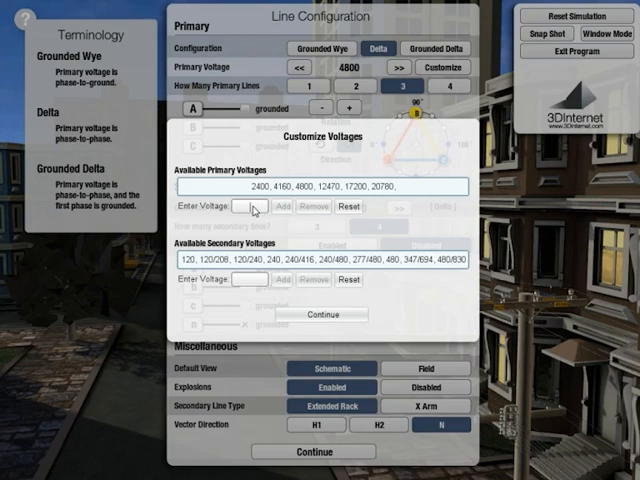
type("7200")
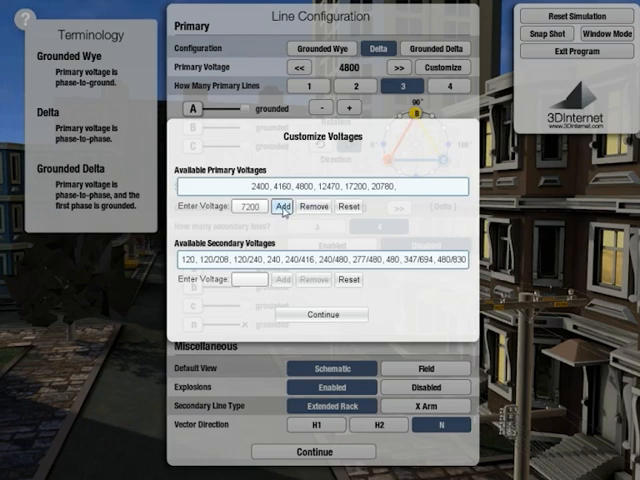
left_click(277, 210)
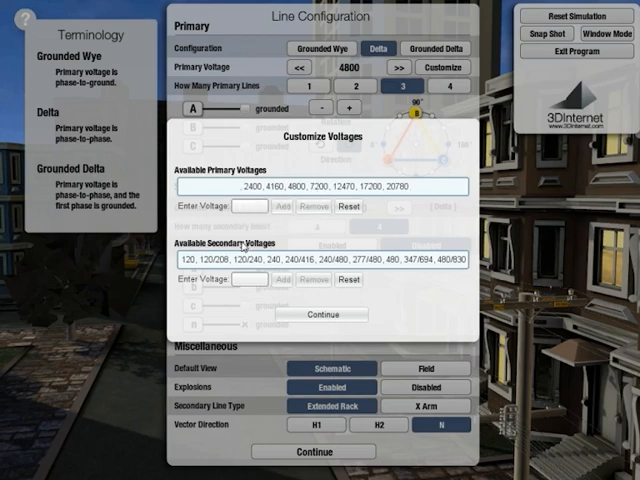
type("7200")
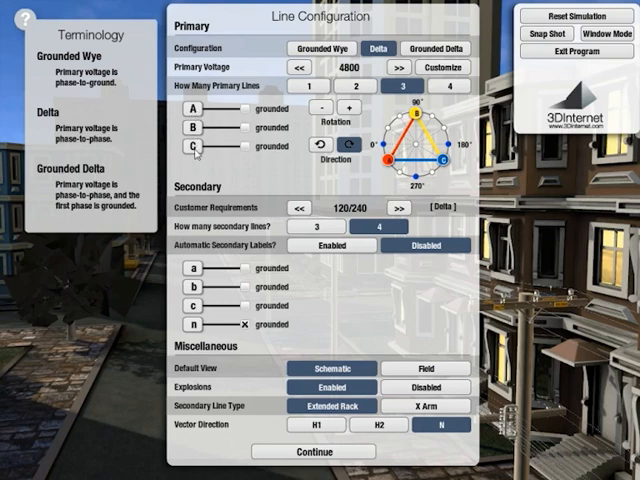
mouse_move(198, 147)
type("1")
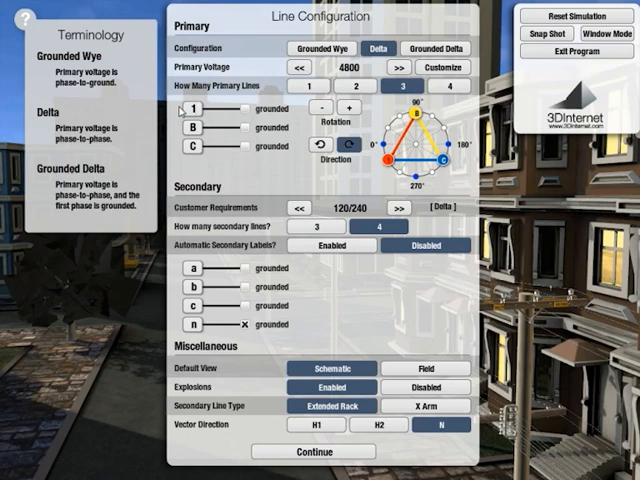
mouse_move(185, 112)
type("A")
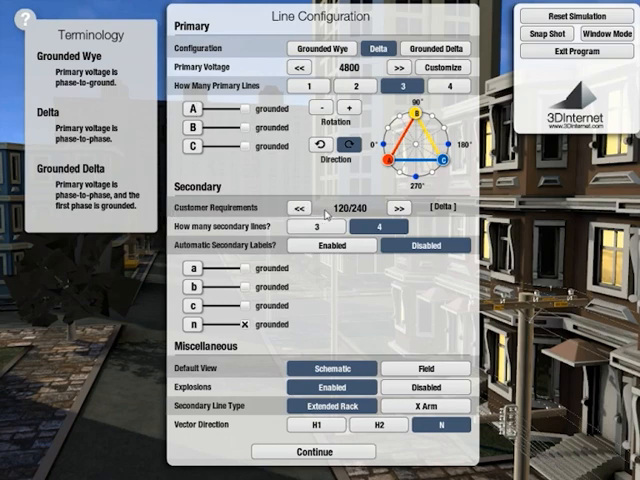
Try a 240/480 requirement, restore 120/240, and disable automatic secondary labels
left_click(398, 208)
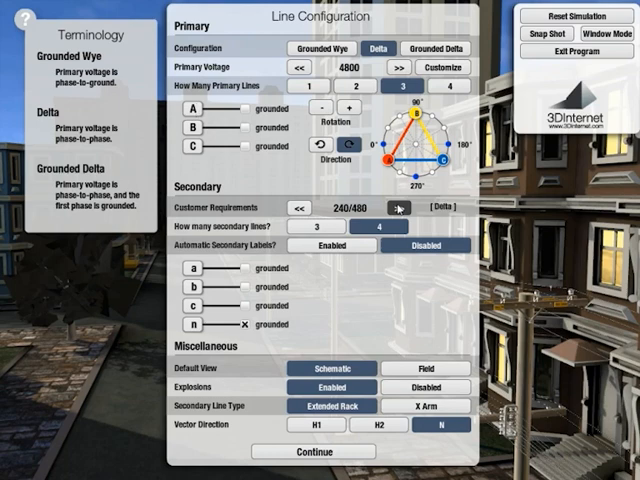
left_click(298, 208)
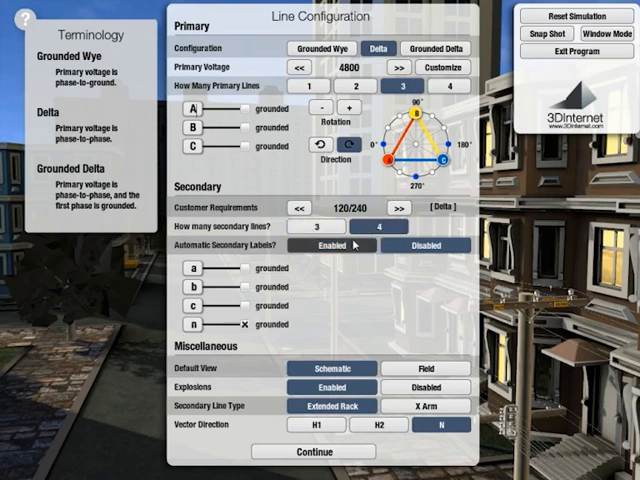
left_click(332, 245)
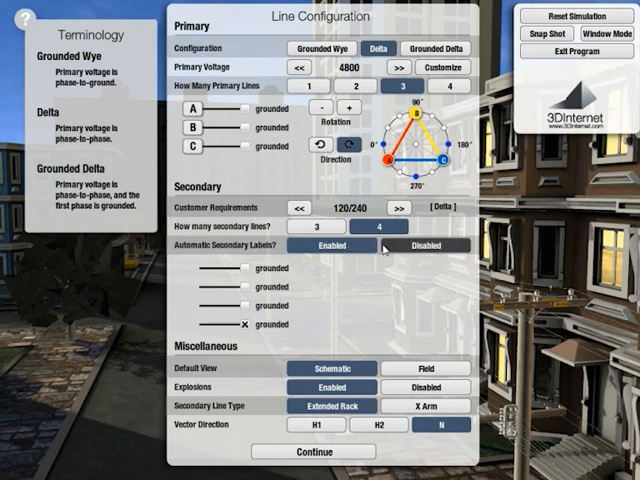
left_click(425, 245)
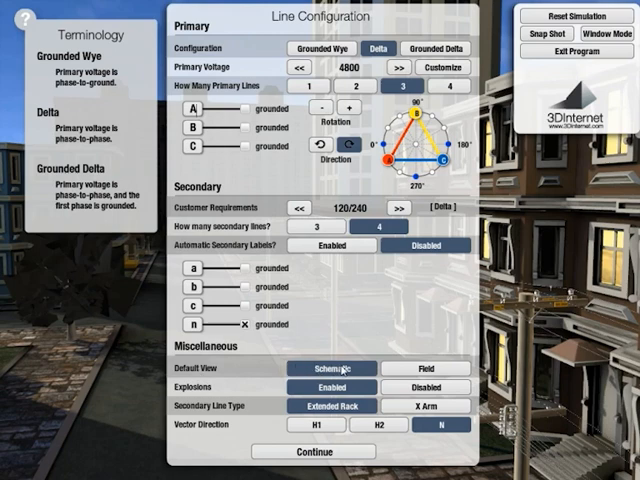
mouse_move(350, 369)
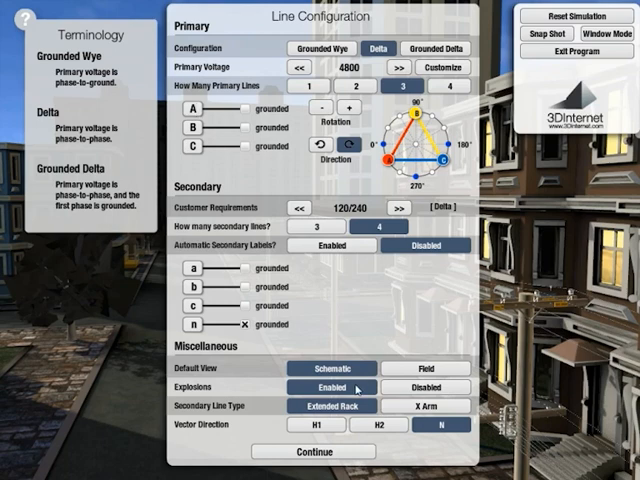
Toggle Explosions and X-arm line type, restoring Enabled, Extended Rack and vector direction N
left_click(424, 388)
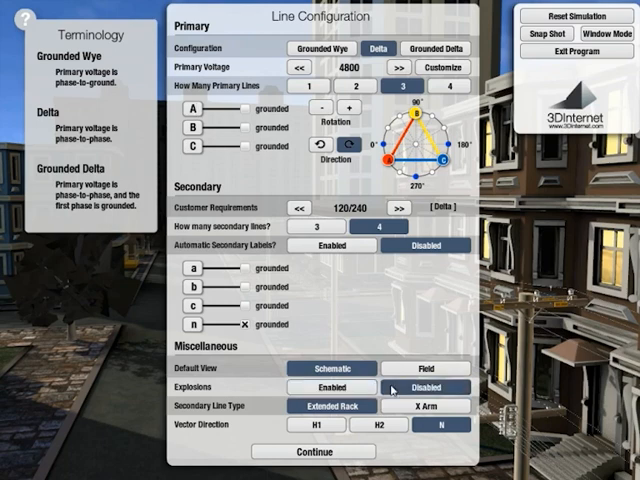
left_click(329, 389)
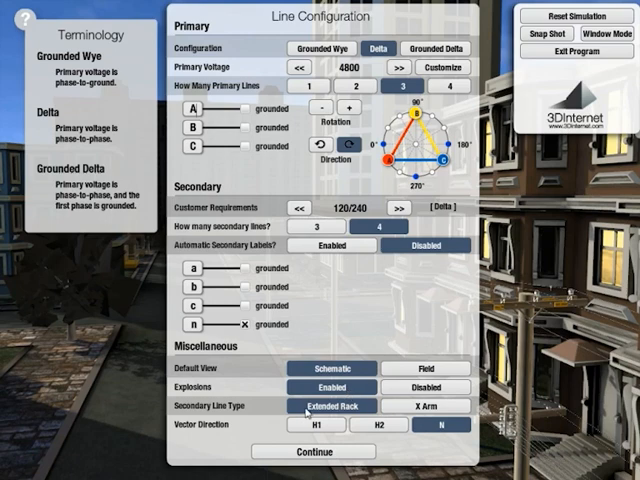
left_click(425, 406)
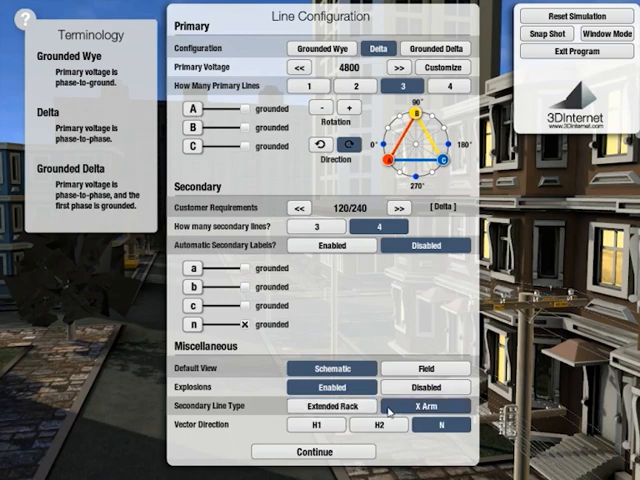
left_click(333, 405)
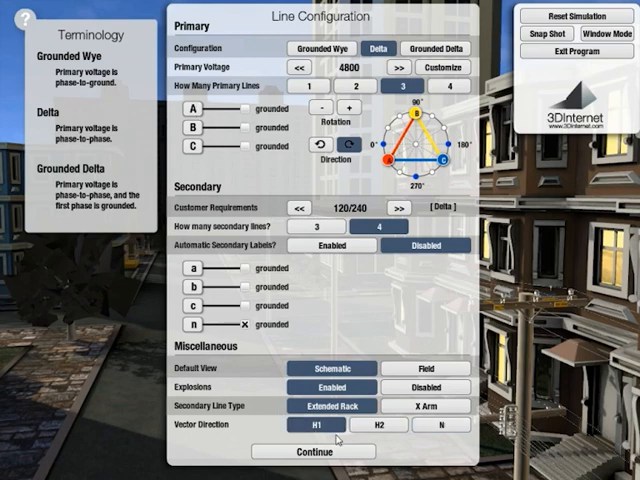
left_click(378, 425)
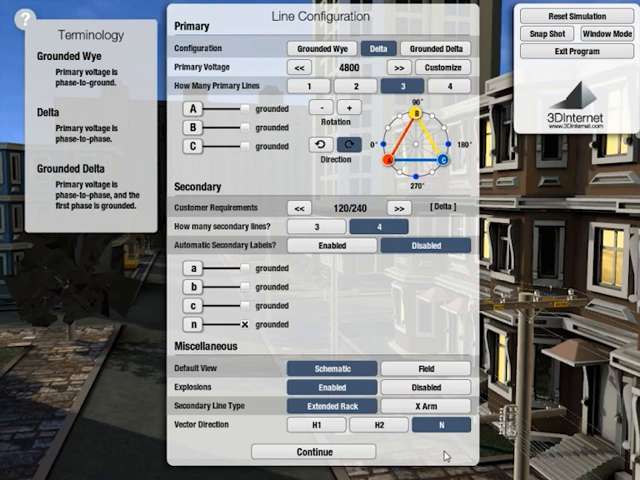
mouse_move(443, 456)
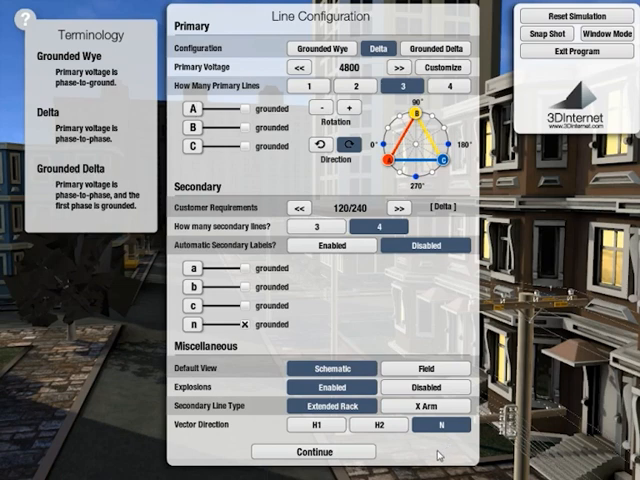
Accept the 4800 V, 120/240 V line setup to reach pole #1's Transformer Configuration
left_click(313, 451)
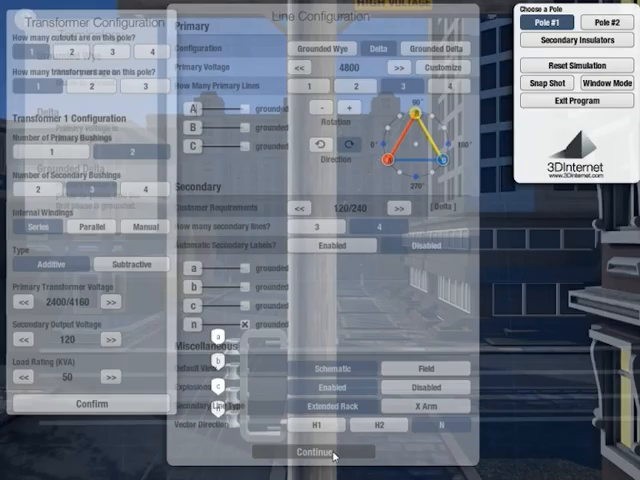
left_click(307, 456)
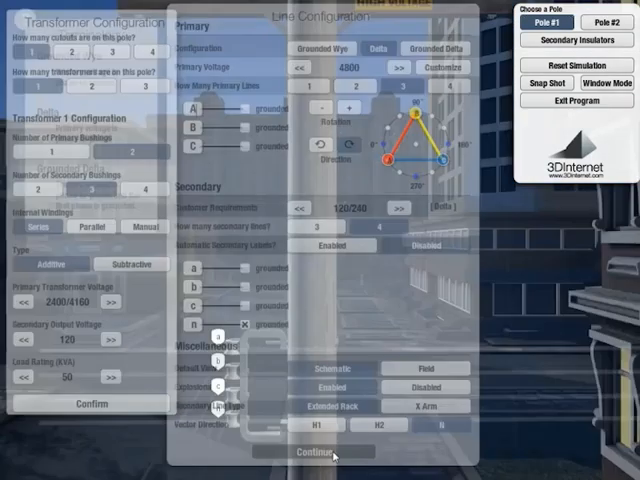
left_click(307, 451)
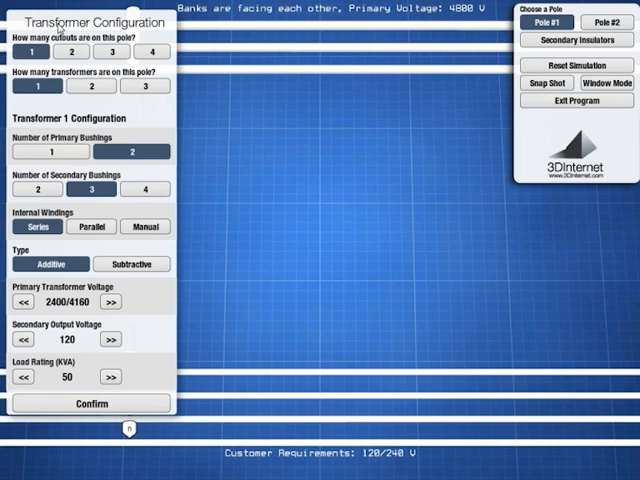
Put three cutouts and three transformers on pole #1, all sharing one configuration
left_click(65, 51)
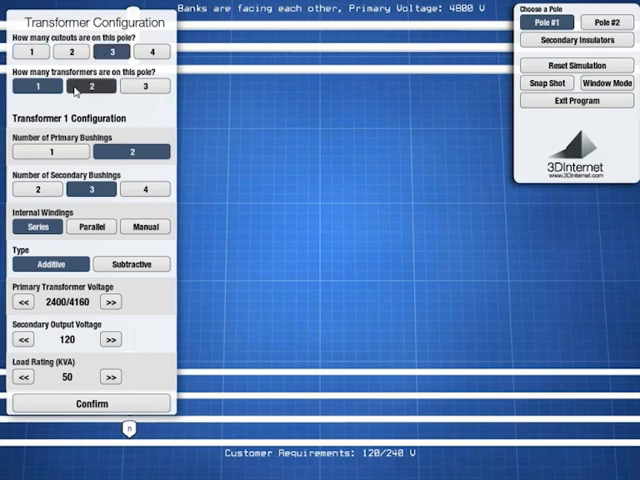
left_click(146, 86)
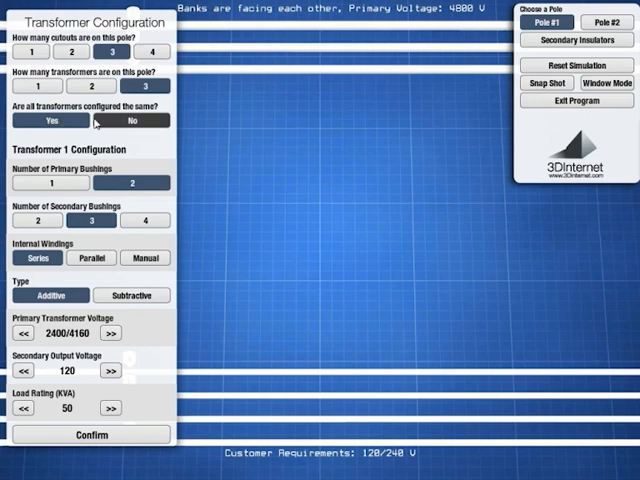
left_click(130, 120)
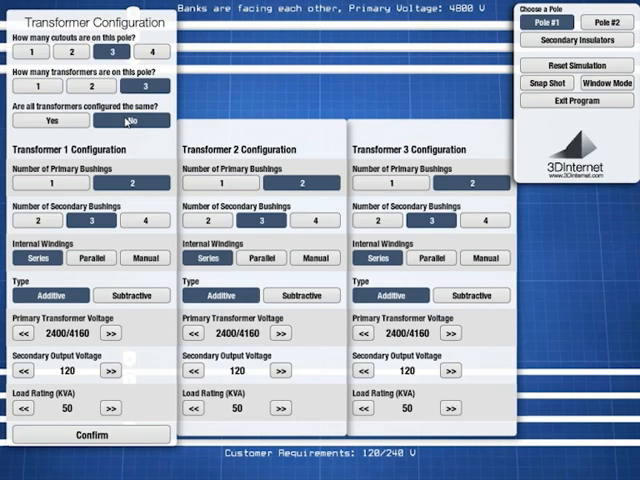
left_click(50, 120)
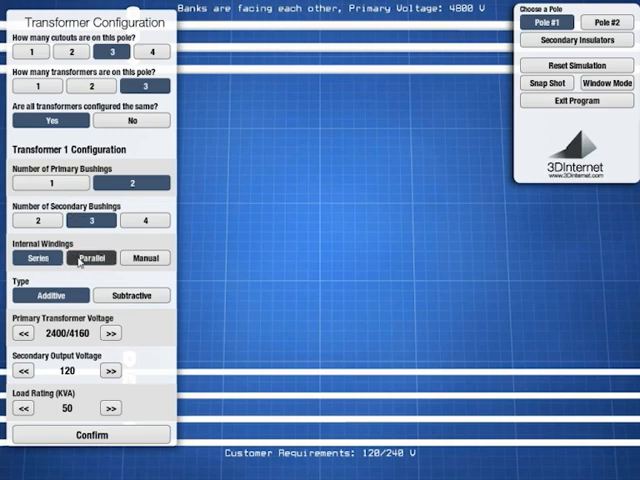
Set the transformer internal windings to Series after trying Manual
left_click(145, 257)
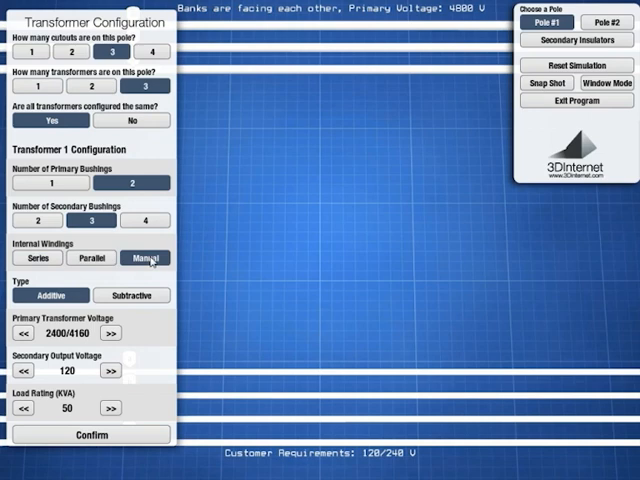
mouse_move(167, 266)
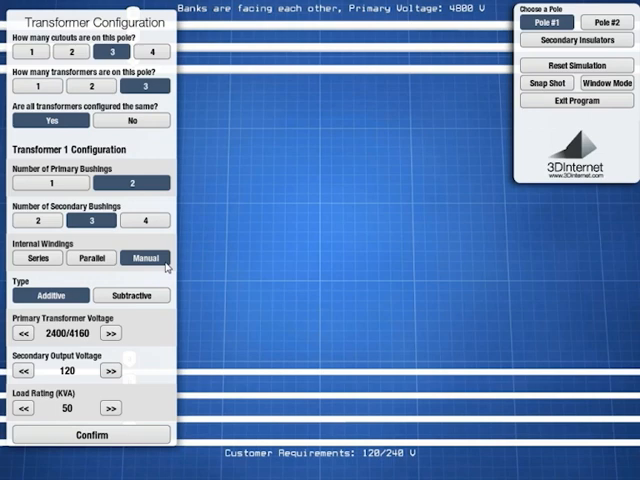
left_click(92, 257)
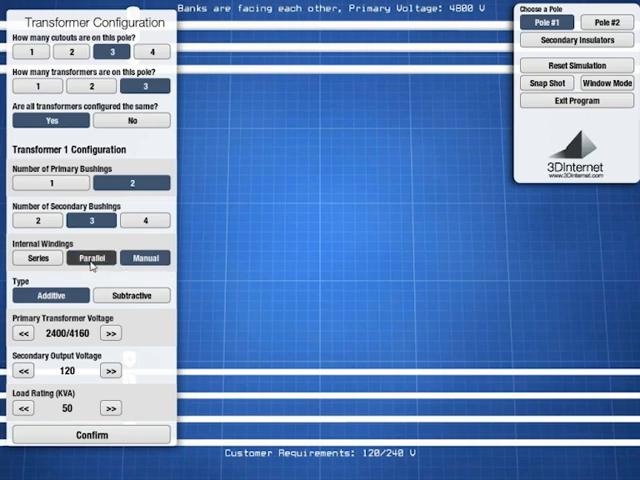
left_click(38, 258)
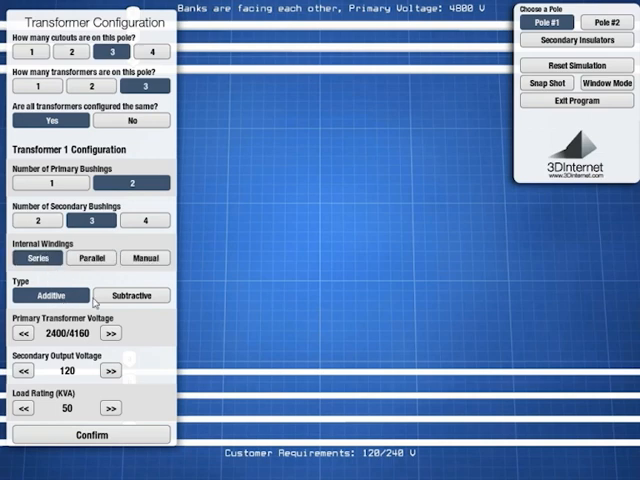
Set primary voltage to 4800 V, secondary to 120/240 V, and keep load at 50 kVA
left_click(111, 332)
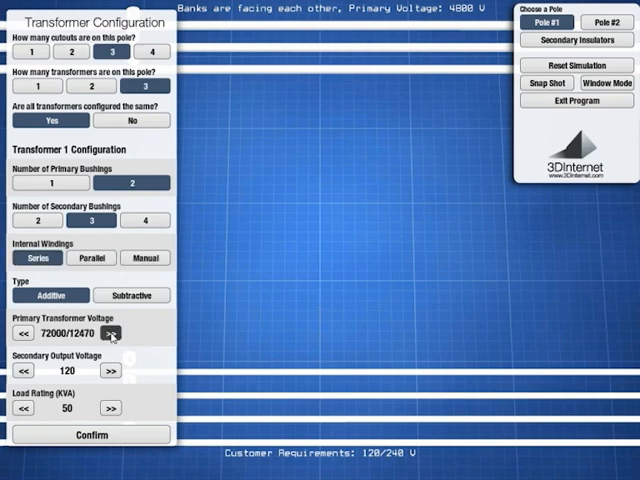
left_click(111, 332)
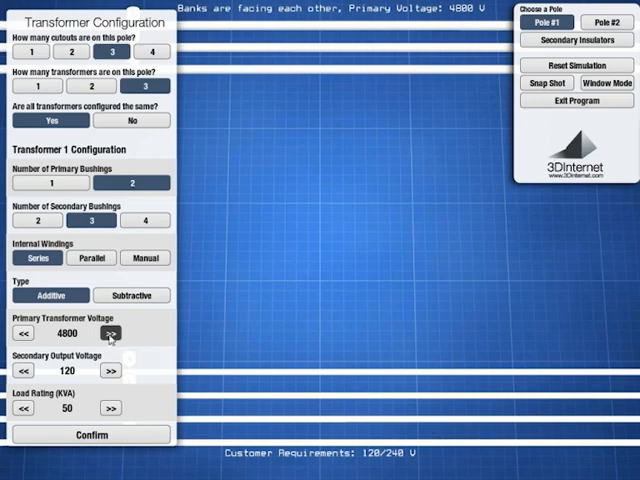
left_click(111, 373)
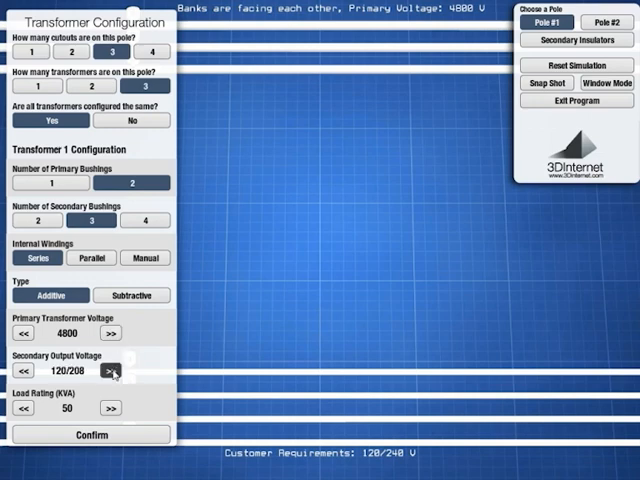
left_click(111, 371)
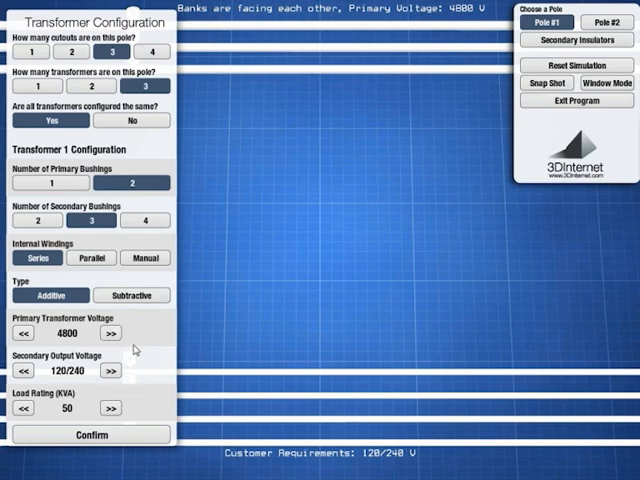
left_click(111, 408)
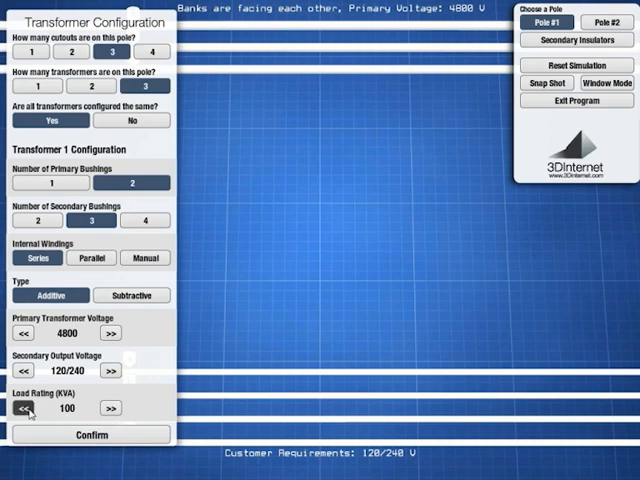
left_click(22, 408)
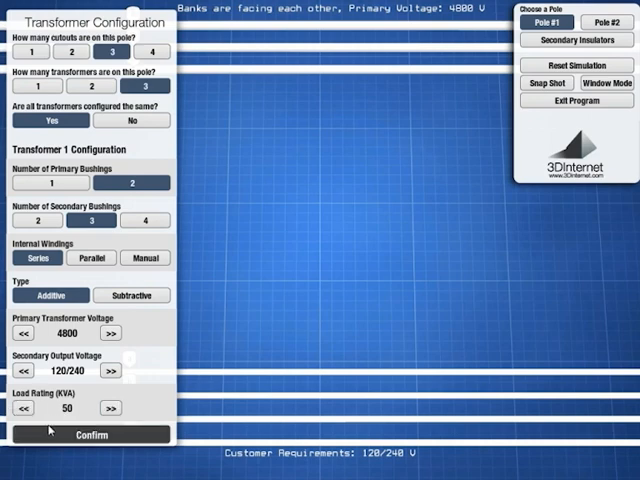
mouse_move(112, 438)
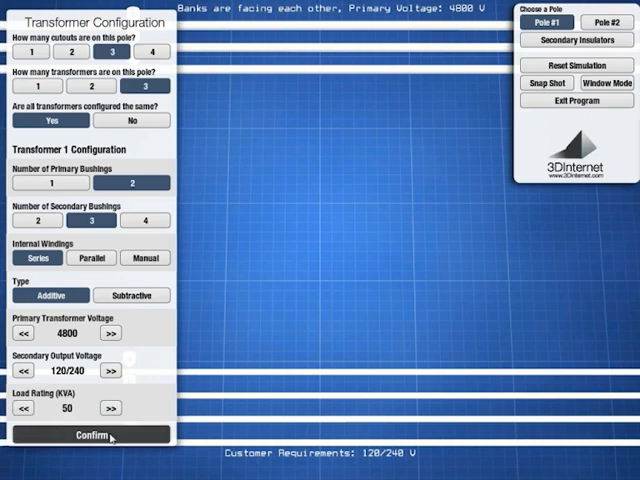